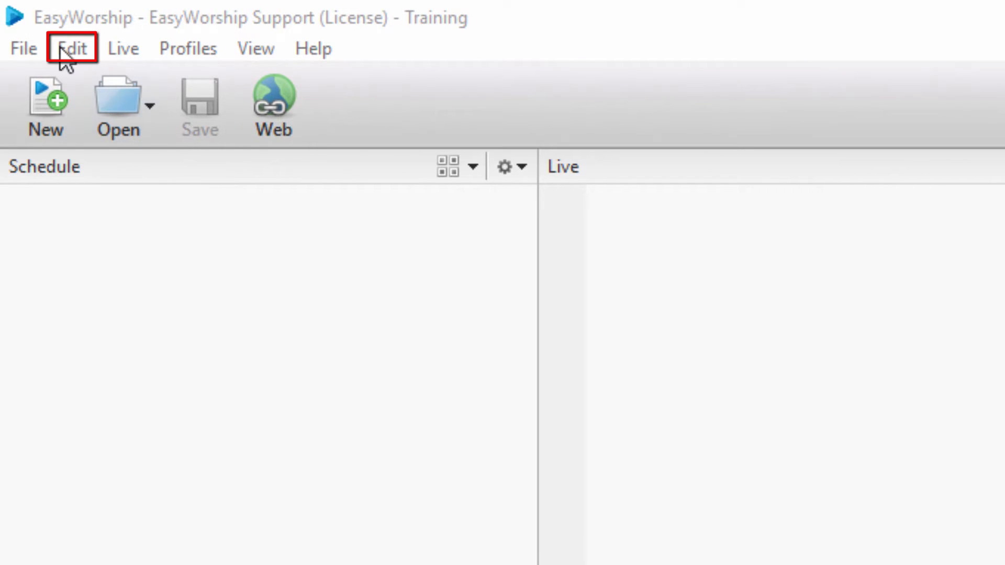
Open Options from the Edit menu to show the Live Options page
click(71, 48)
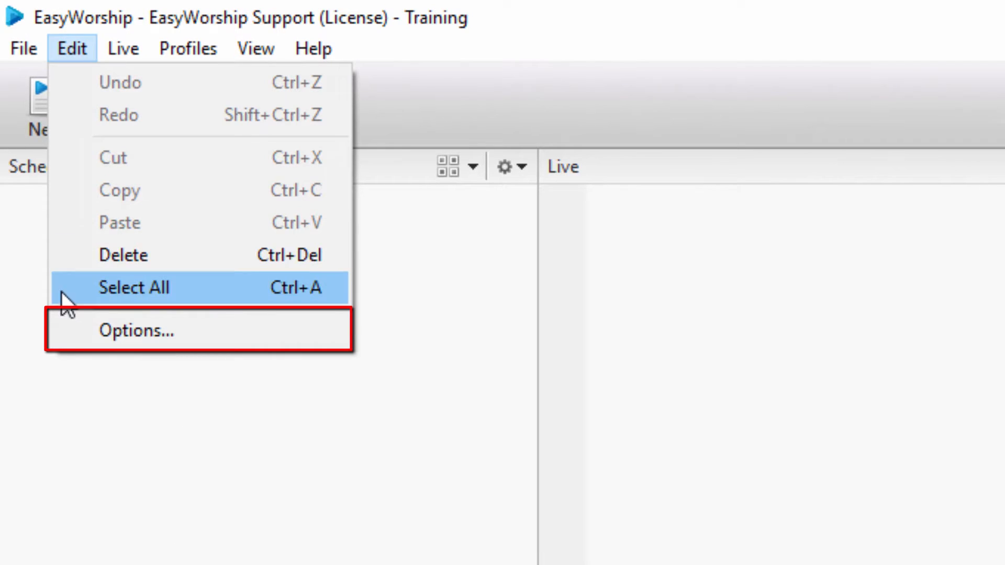
click(136, 330)
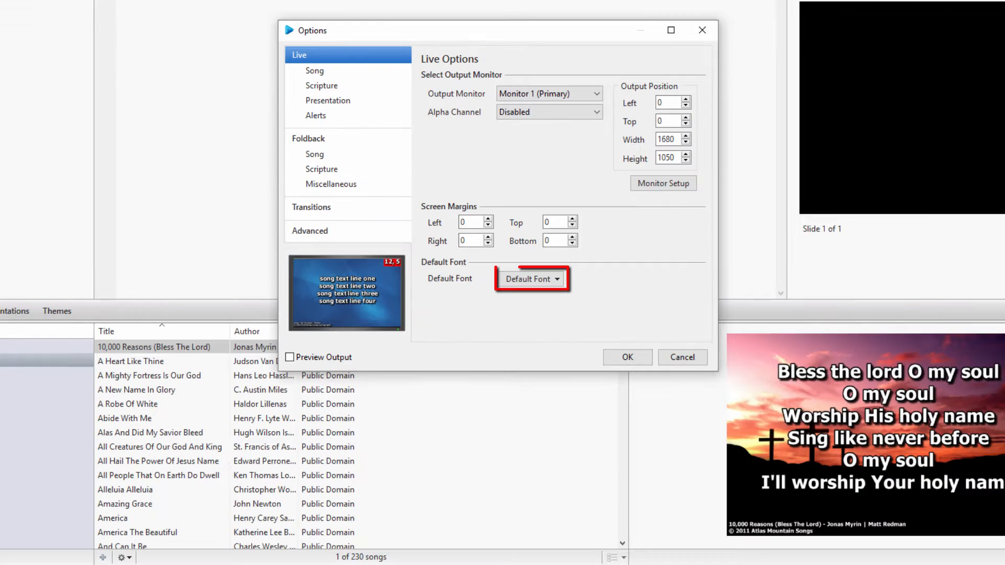
Enable auto-capitalizing listed words on the Default Font's Format tab and add LORD to the list
click(530, 279)
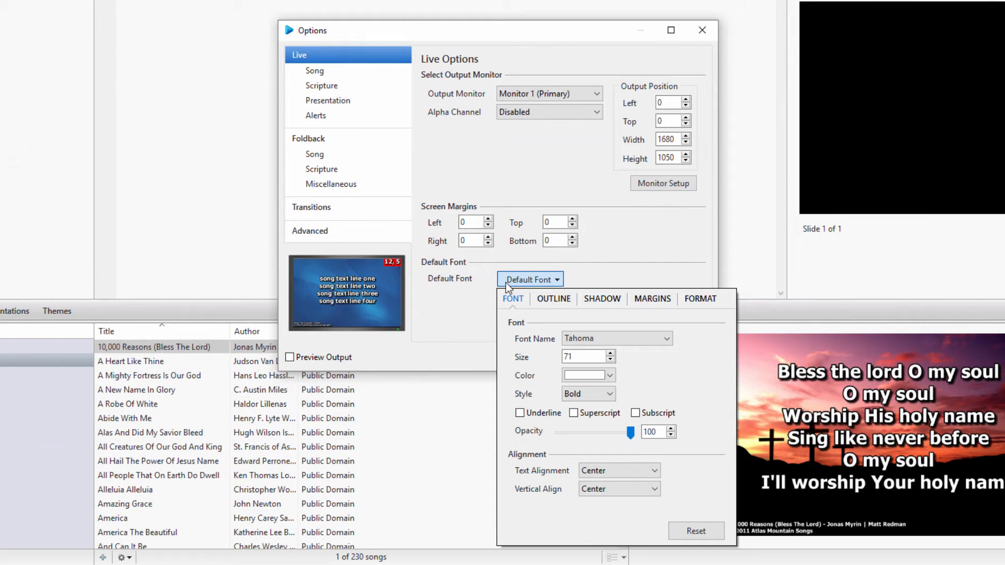
click(699, 299)
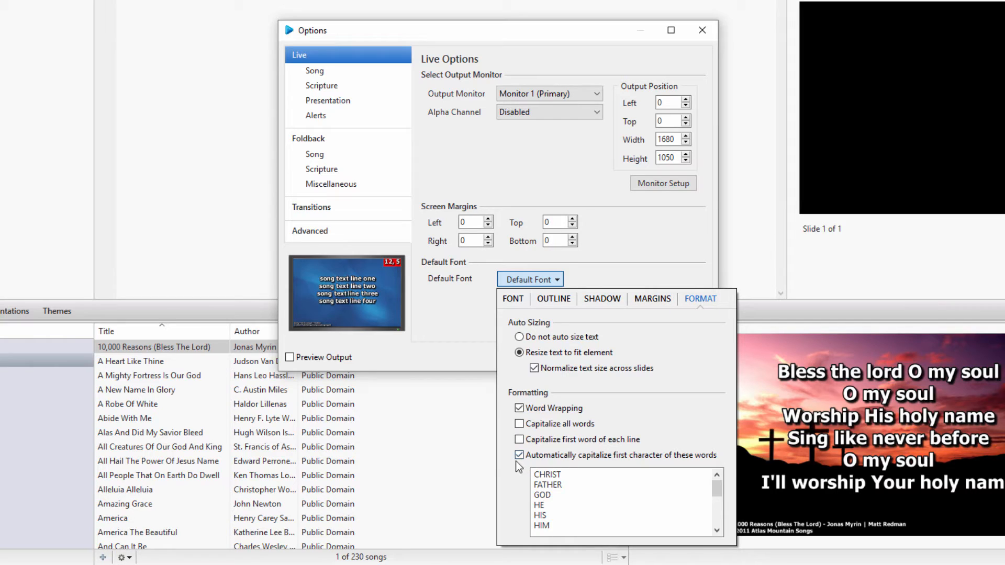
click(520, 455)
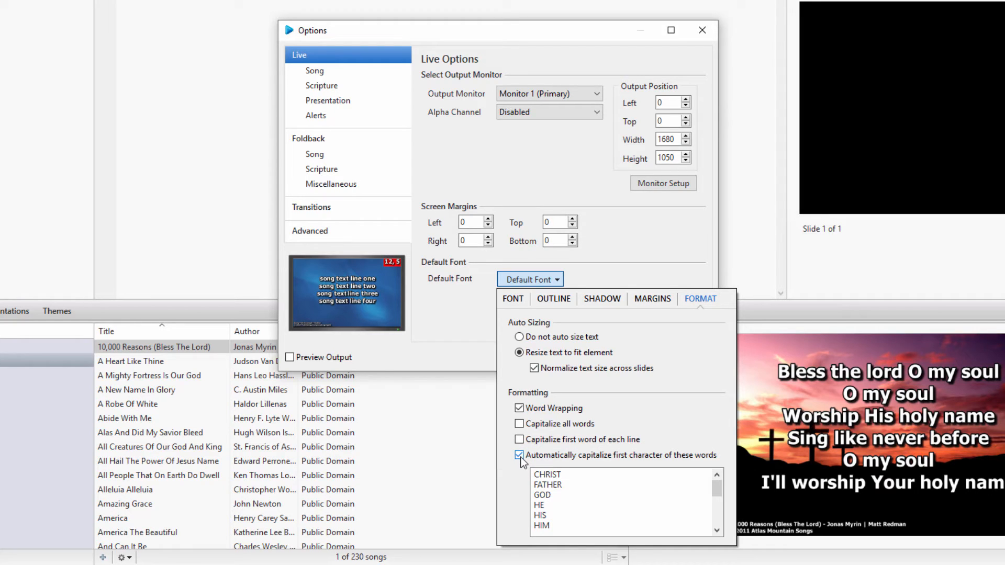
click(519, 455)
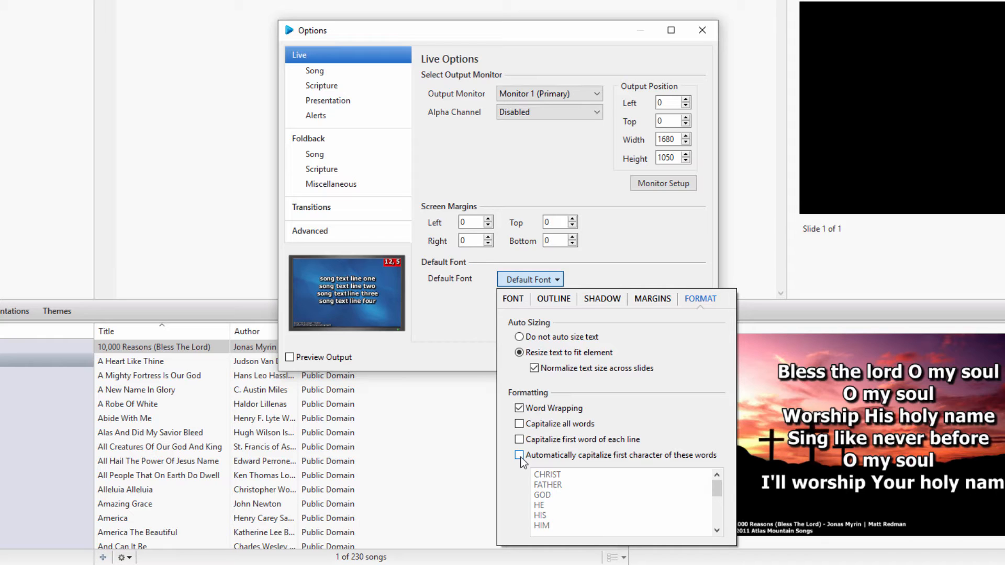
click(520, 455)
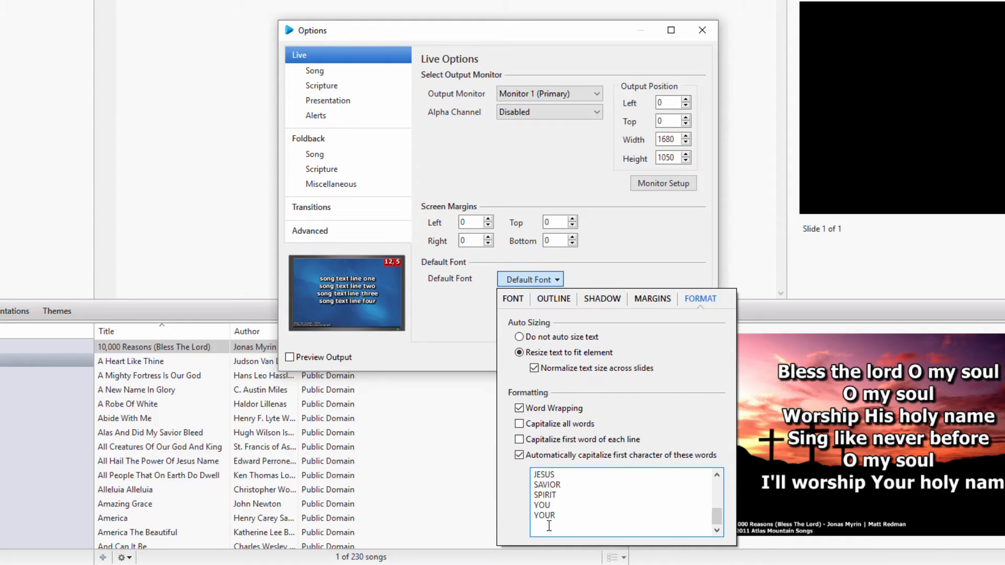
text(LORD)
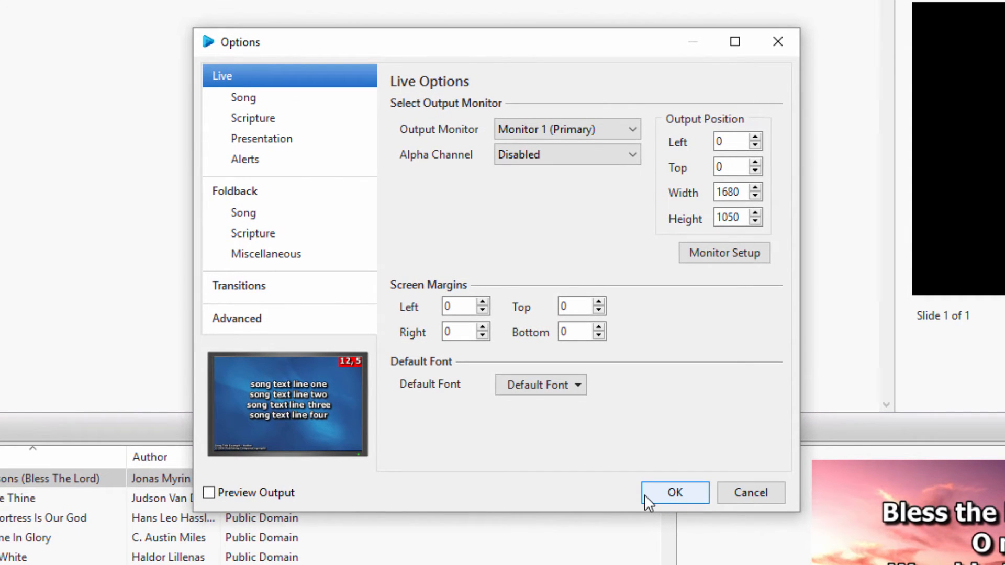
Confirm Live Song font auto-capitalization is enabled, then display Live Scripture settings
click(243, 97)
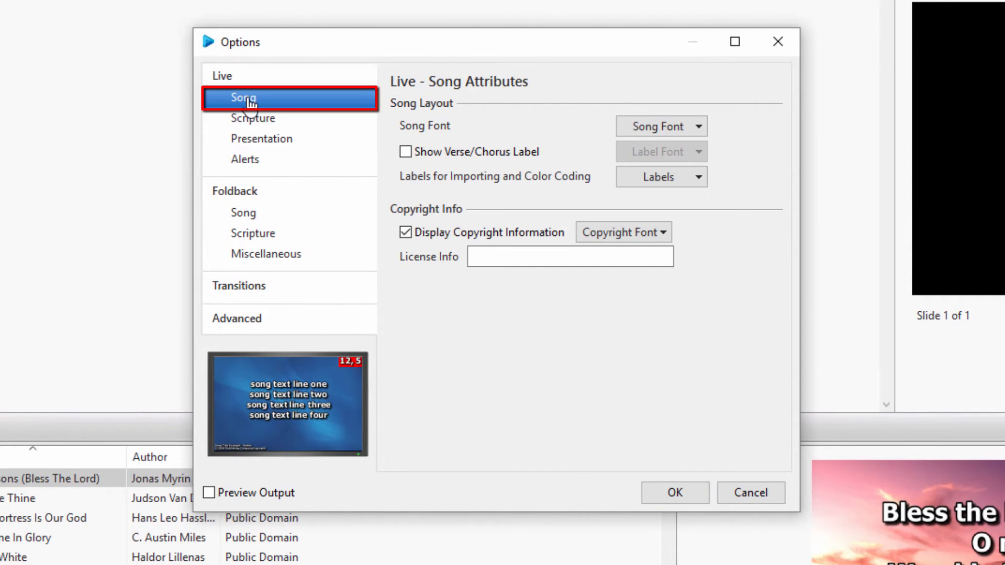
click(661, 126)
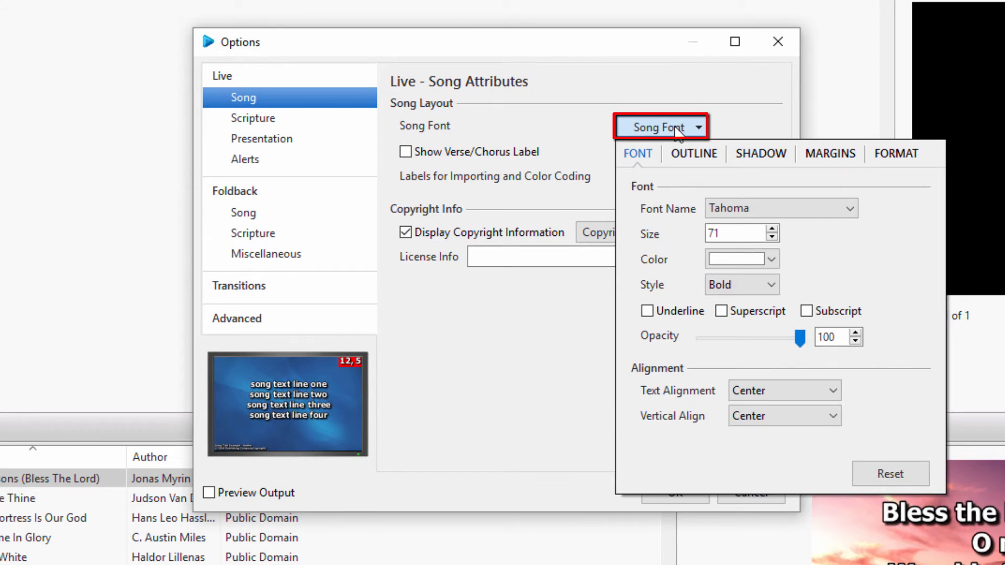
click(897, 153)
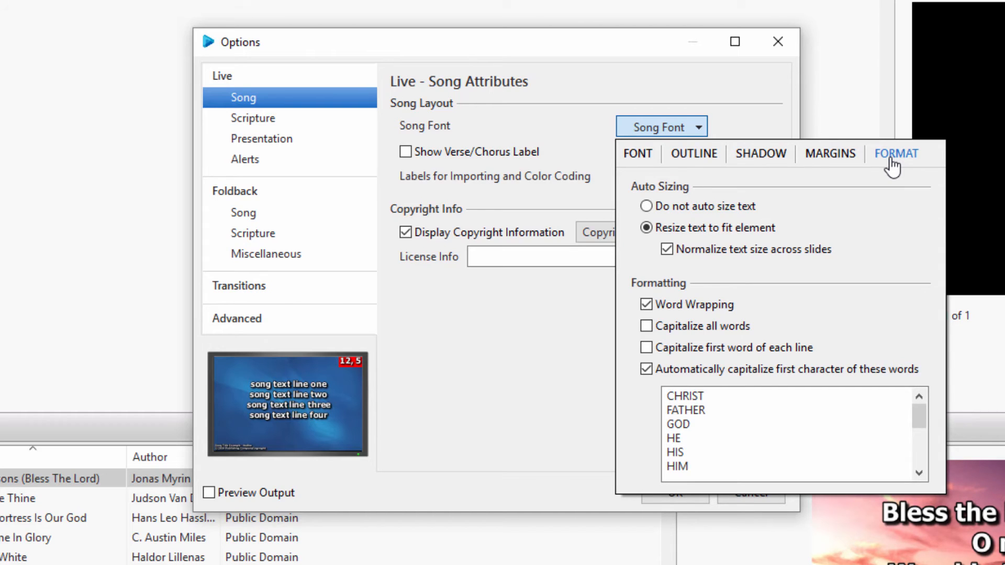
click(252, 118)
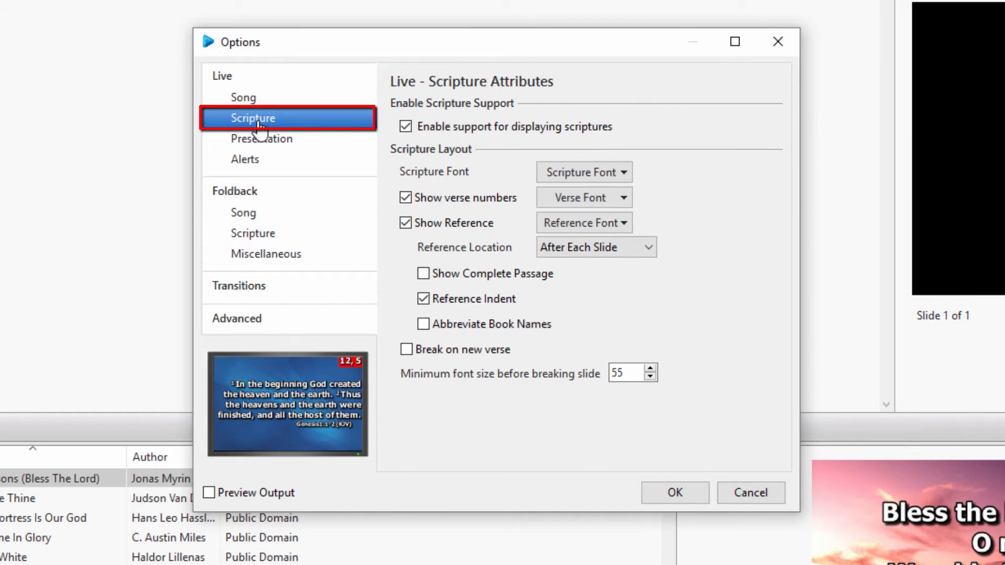
Check the Scripture Font's Format tab, where auto-capitalization is off, then show Live Presentation settings
click(580, 172)
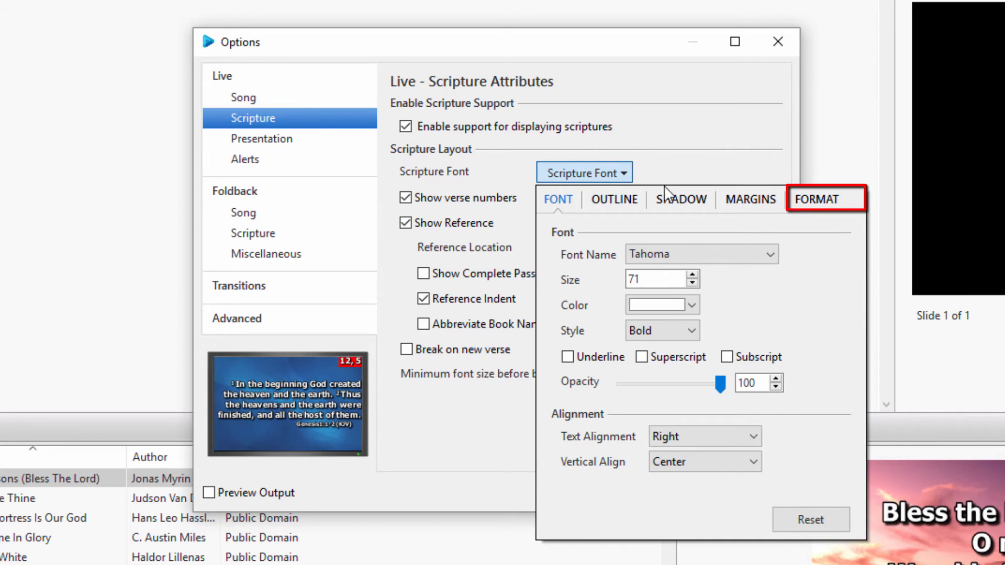
click(816, 199)
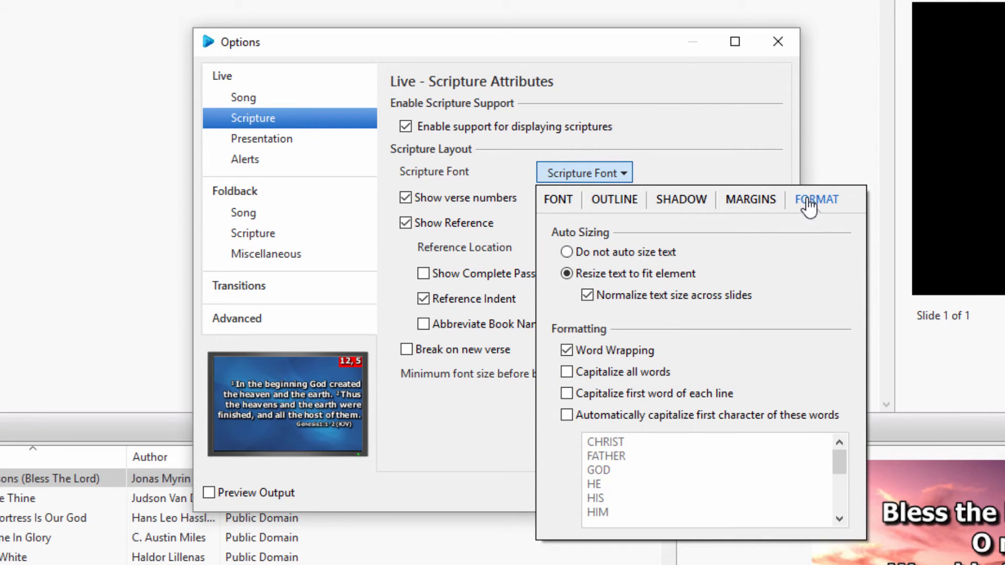
click(261, 138)
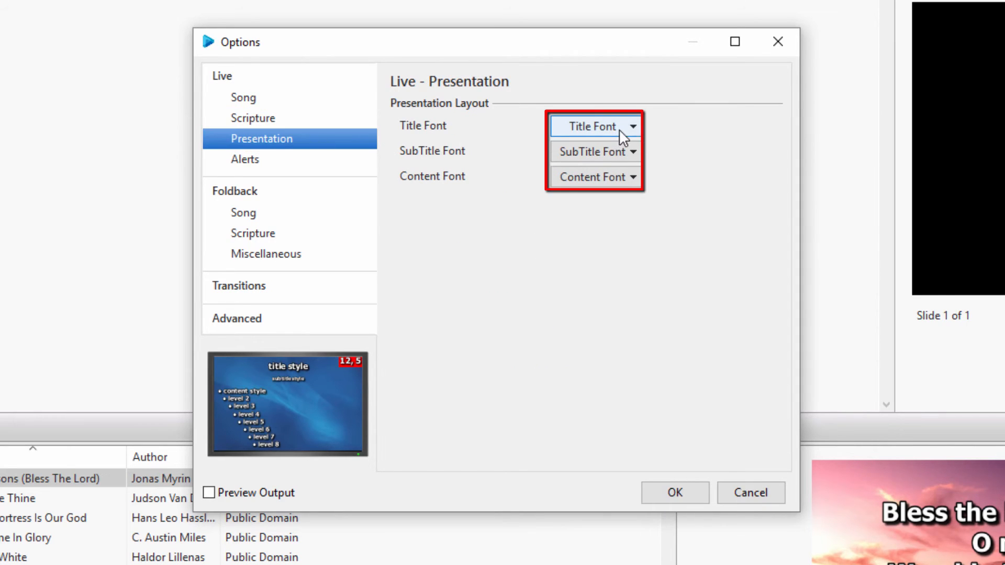
Inspect the Presentation Title Font's Format options, then display Foldback Song settings
click(593, 125)
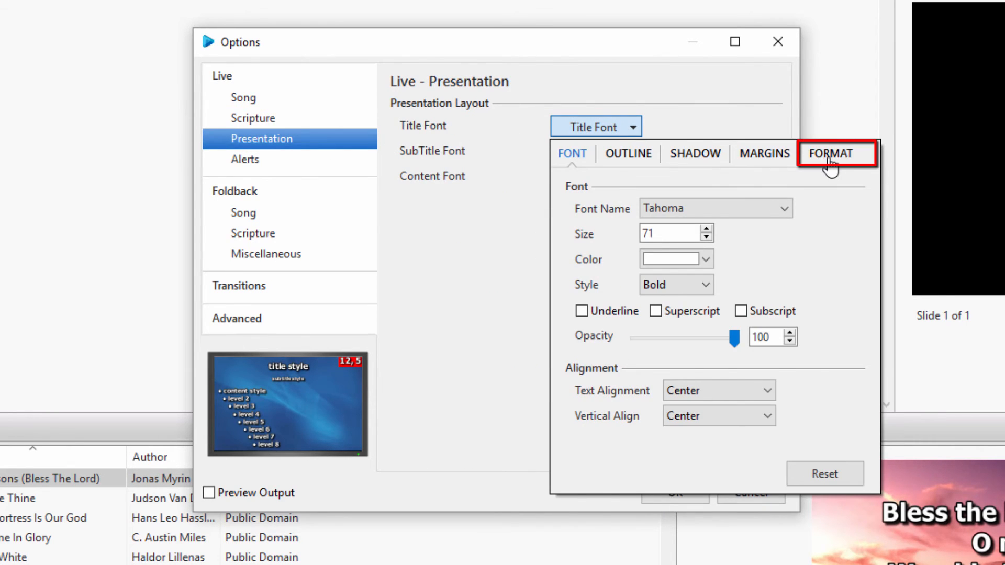
click(831, 154)
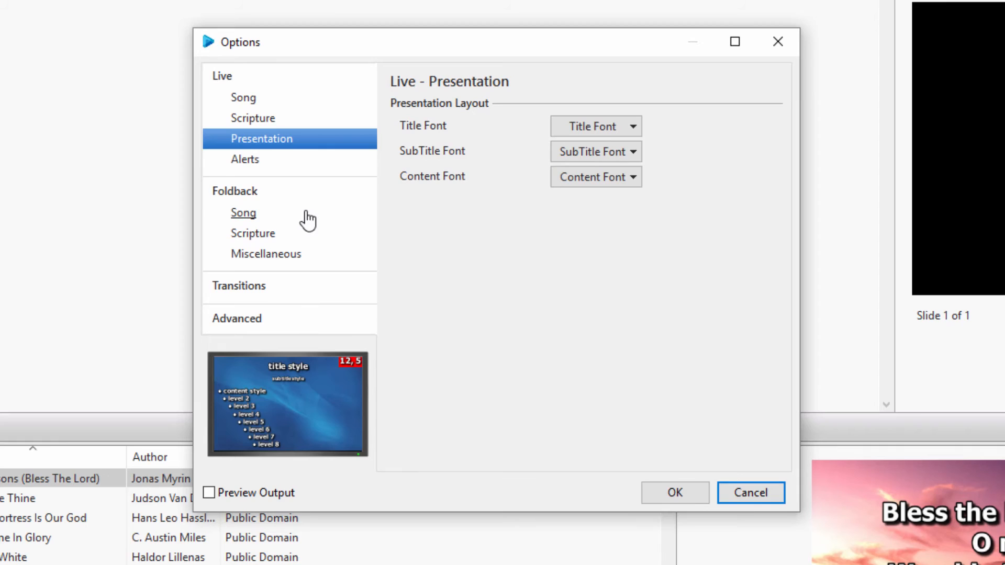
click(242, 212)
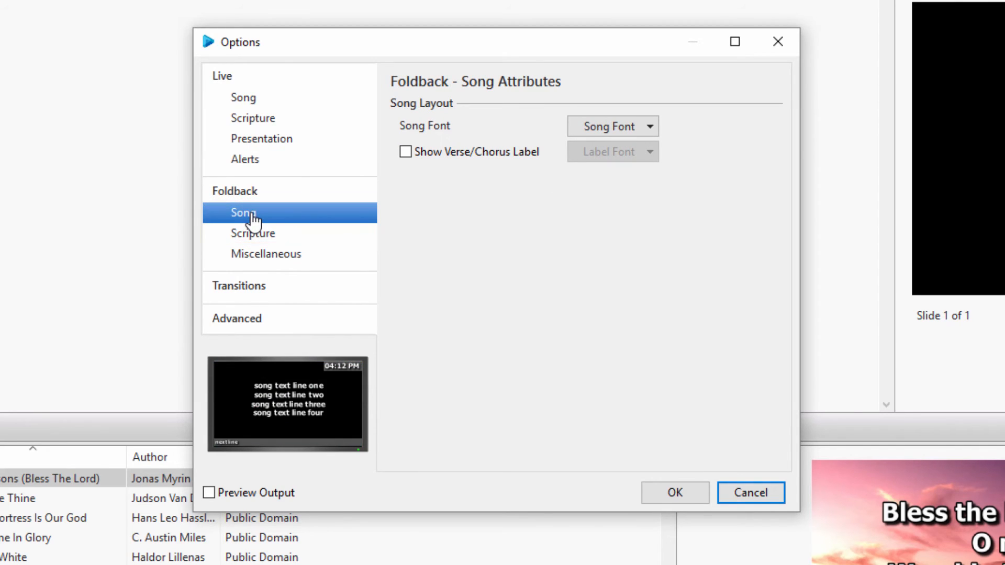
Review the Foldback Song Font's Format tab and confirm Options, so Lord appears capitalized
click(611, 126)
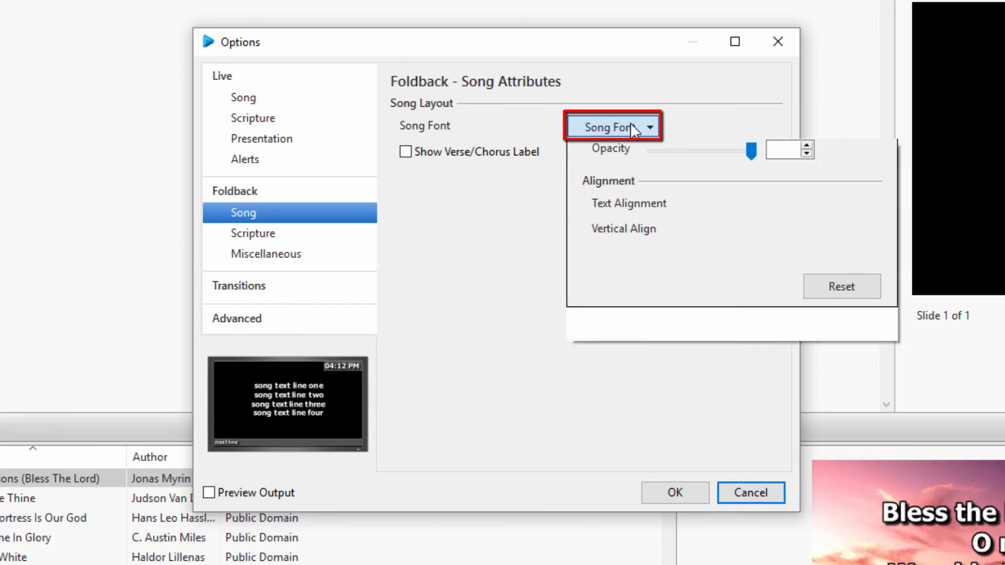
click(612, 126)
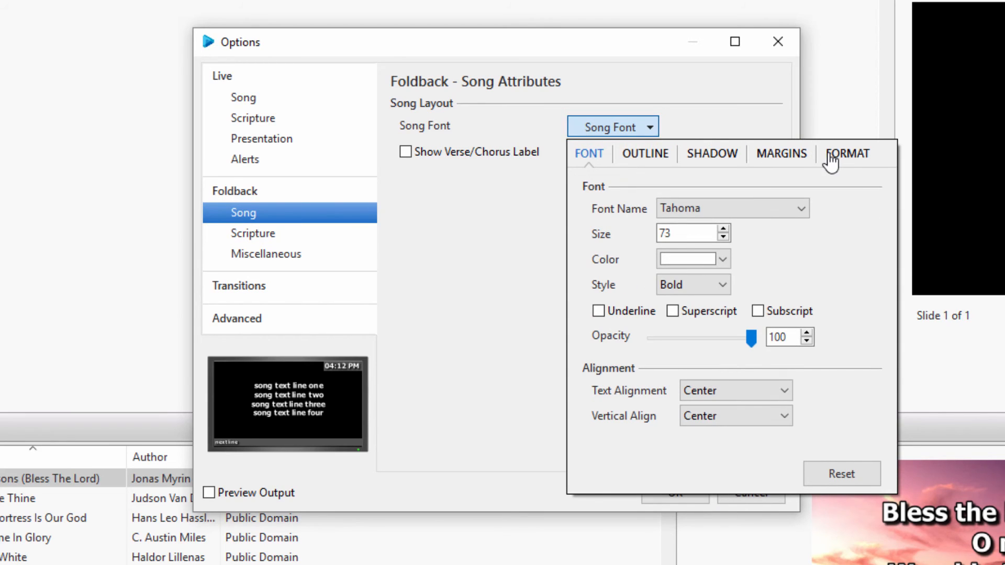
click(847, 153)
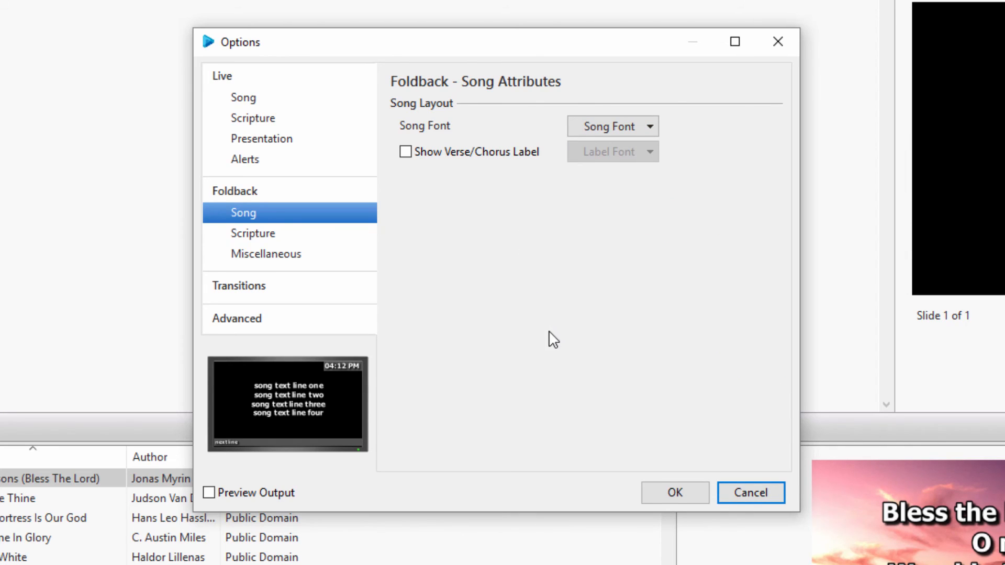
mouse_move(597, 392)
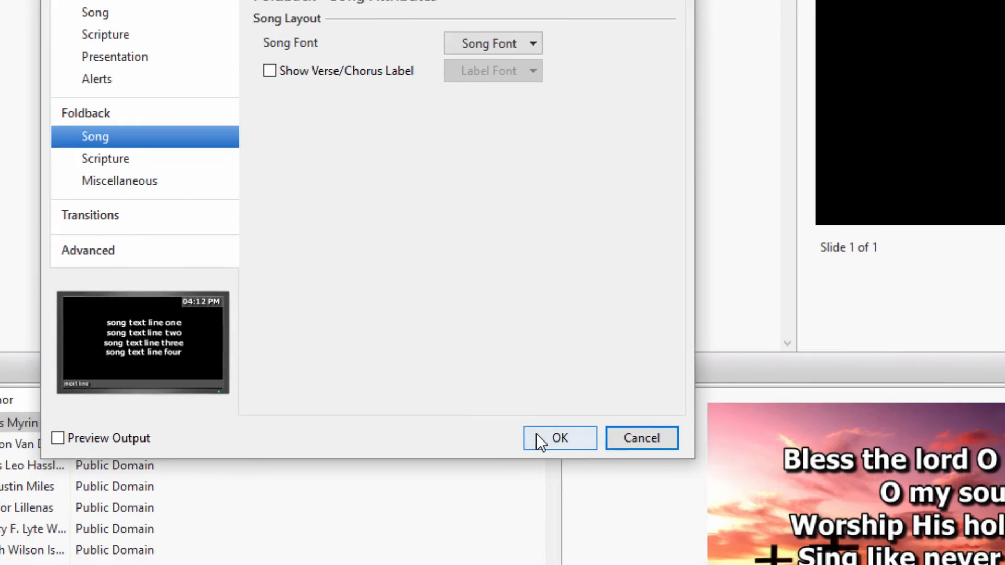
click(559, 439)
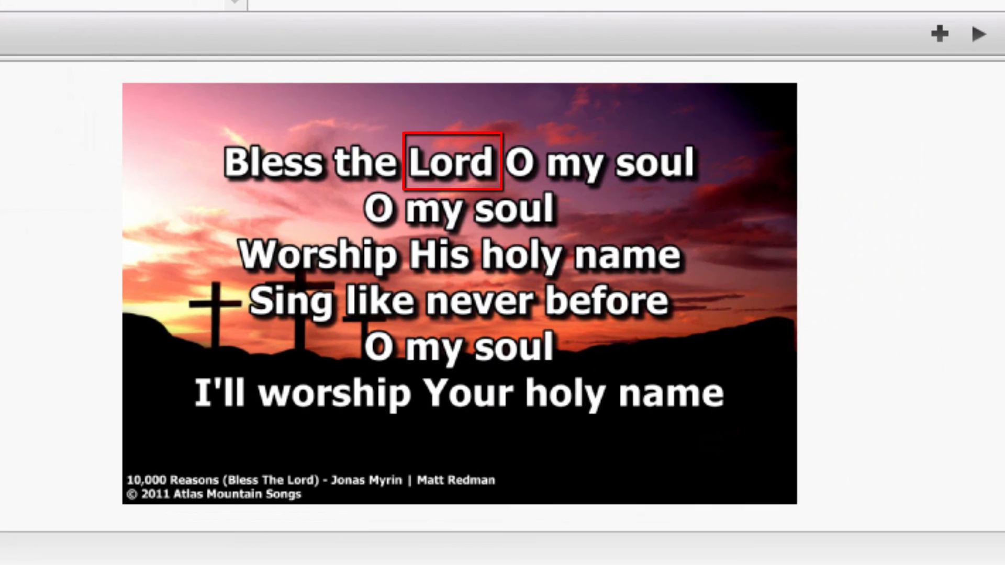